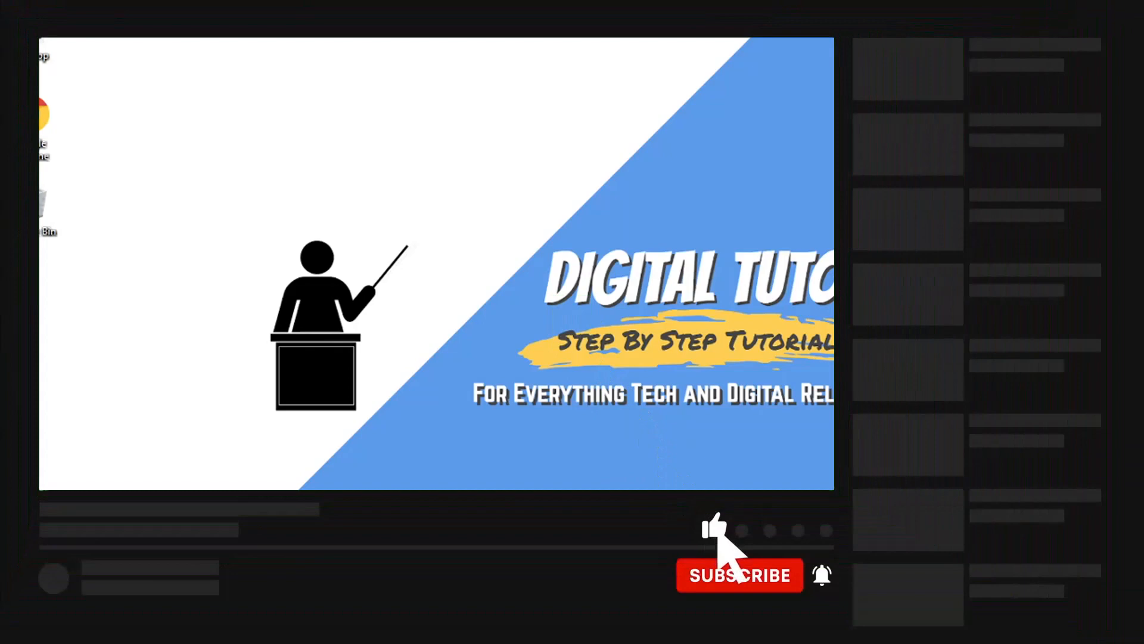
Step: Restore the discord.com window in Chrome and launch the Discord web app
left_click(739, 574)
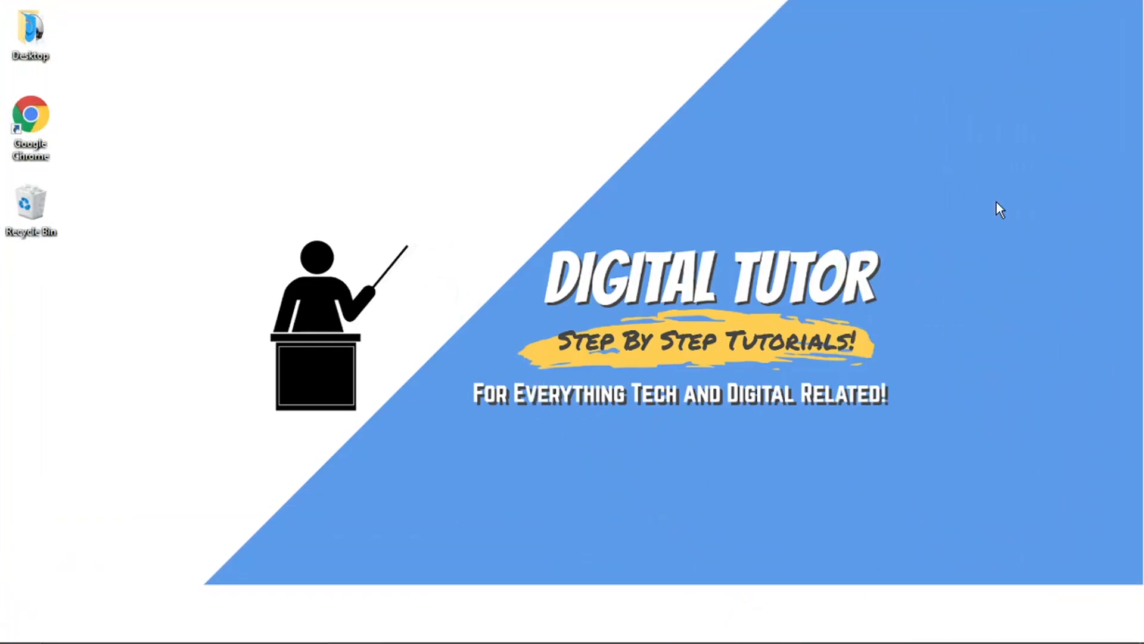
mouse_move(962, 477)
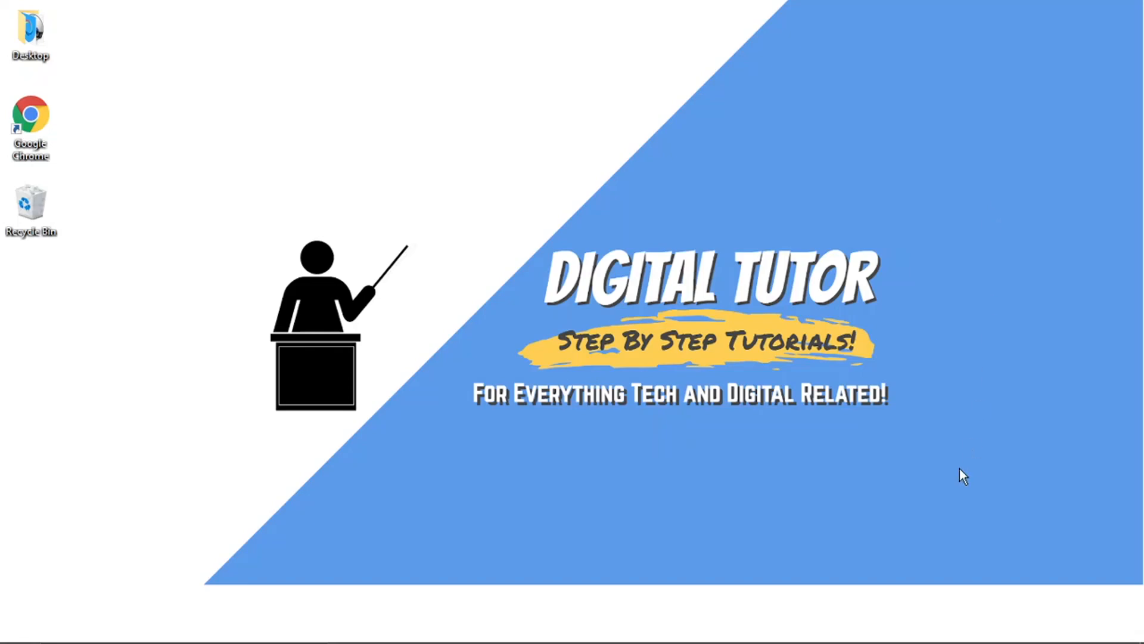
mouse_move(694, 593)
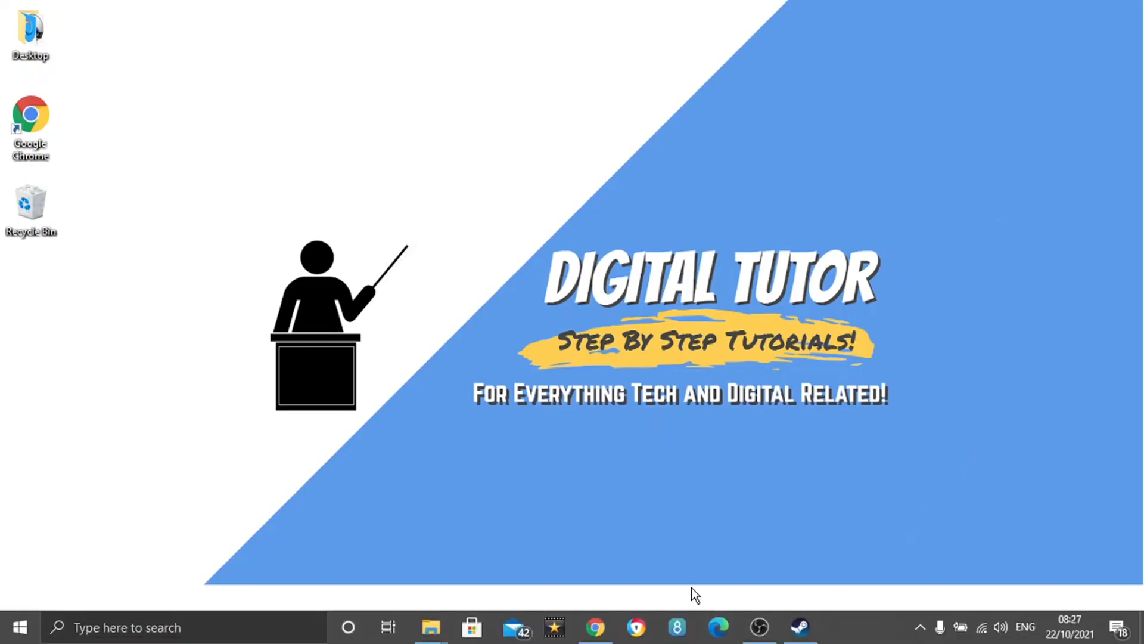
mouse_move(595, 627)
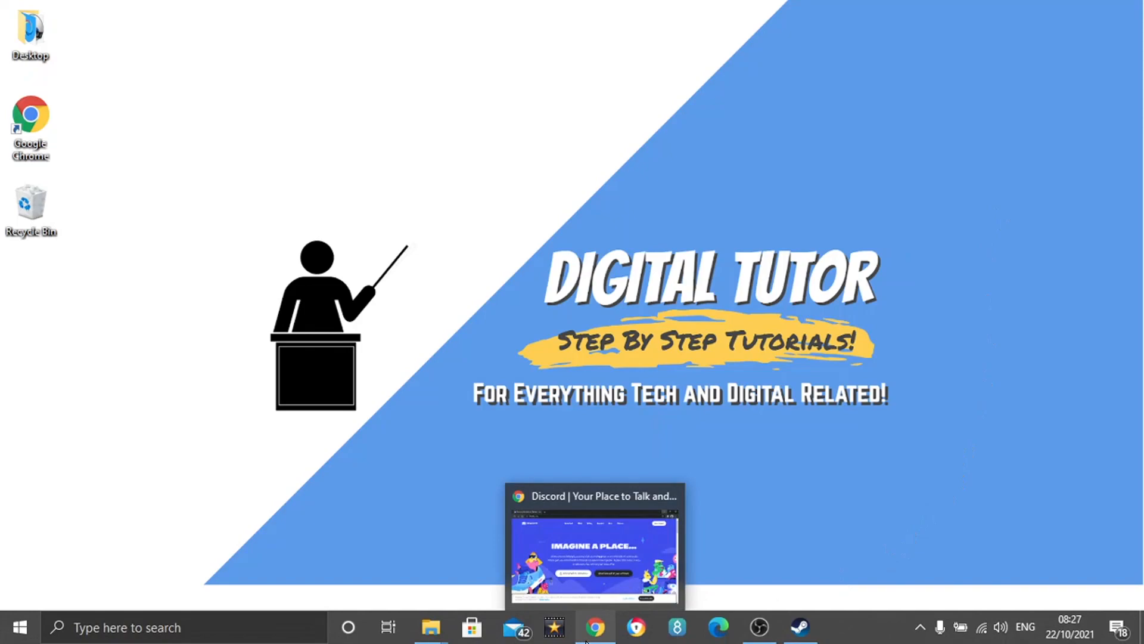
left_click(594, 547)
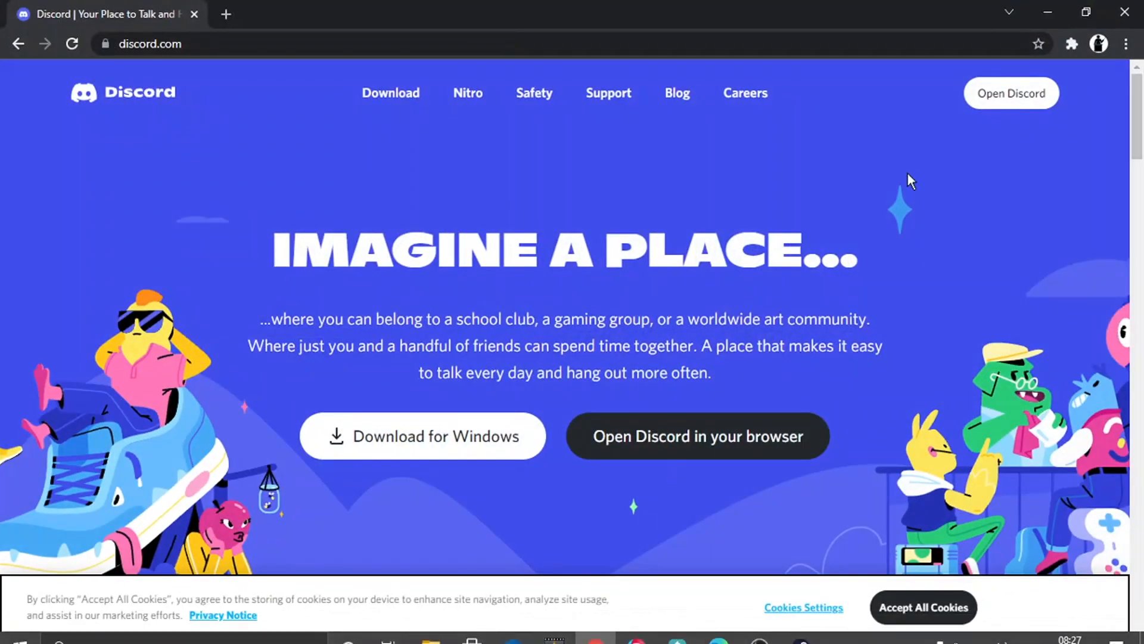
mouse_move(1012, 92)
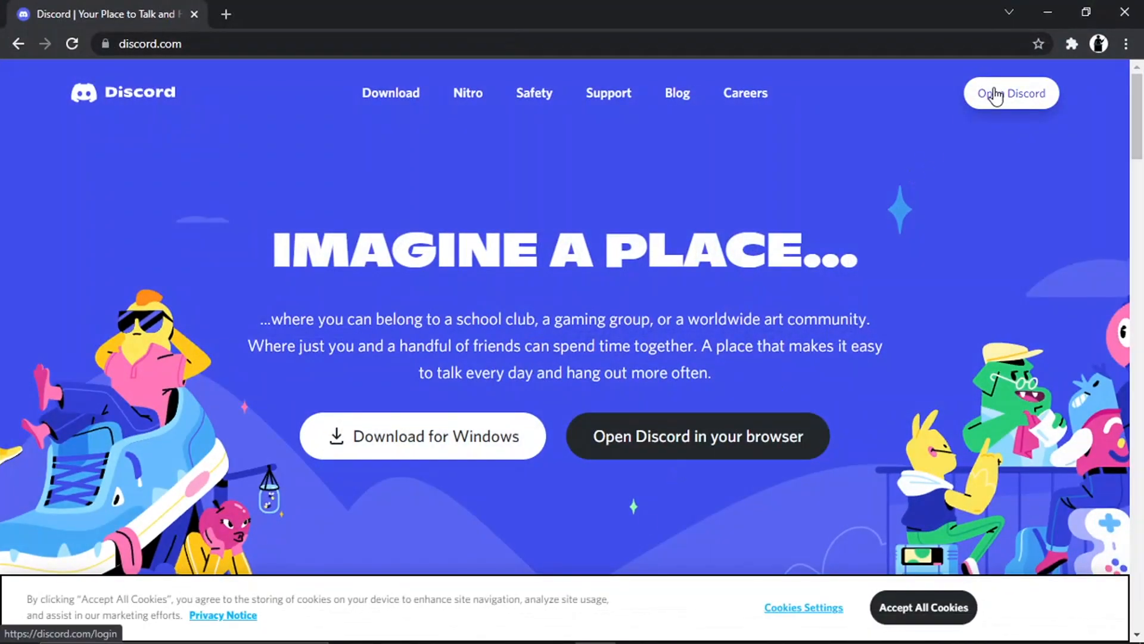
left_click(1010, 93)
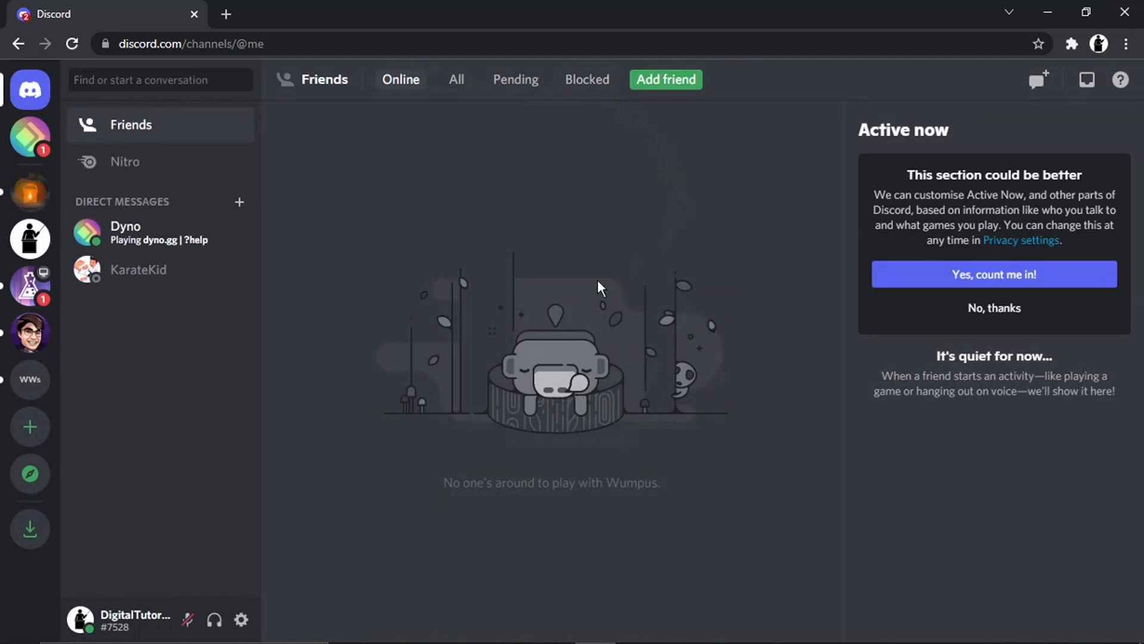
mouse_move(994, 307)
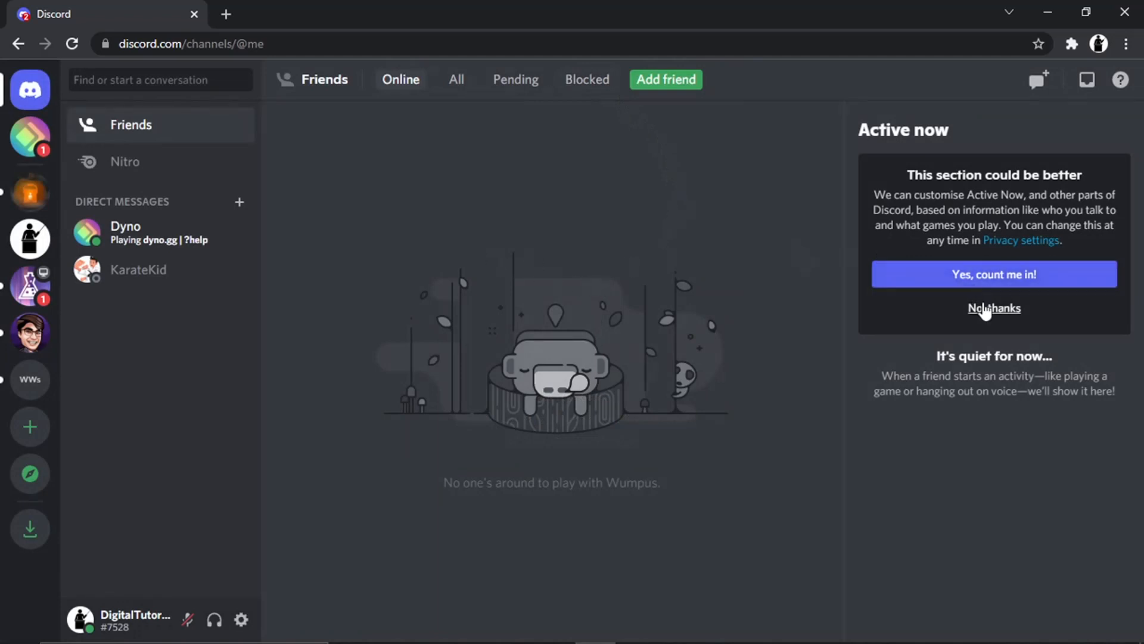
Step: Decline the Active Now offer and dismiss the boost progress tip in the tutorial server
left_click(993, 308)
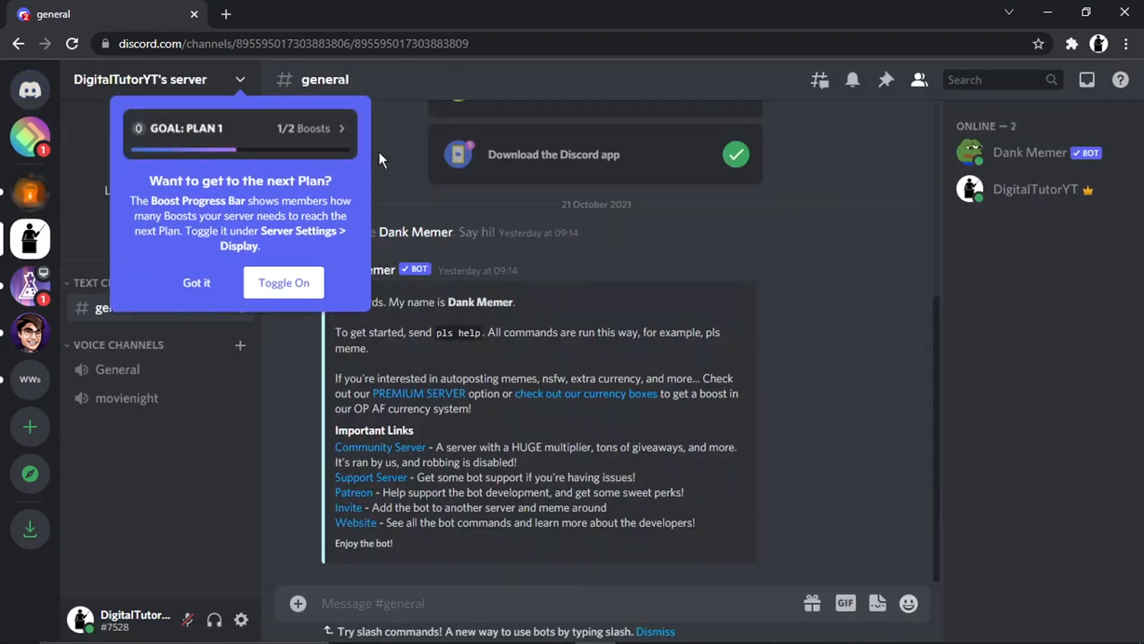
mouse_move(850, 175)
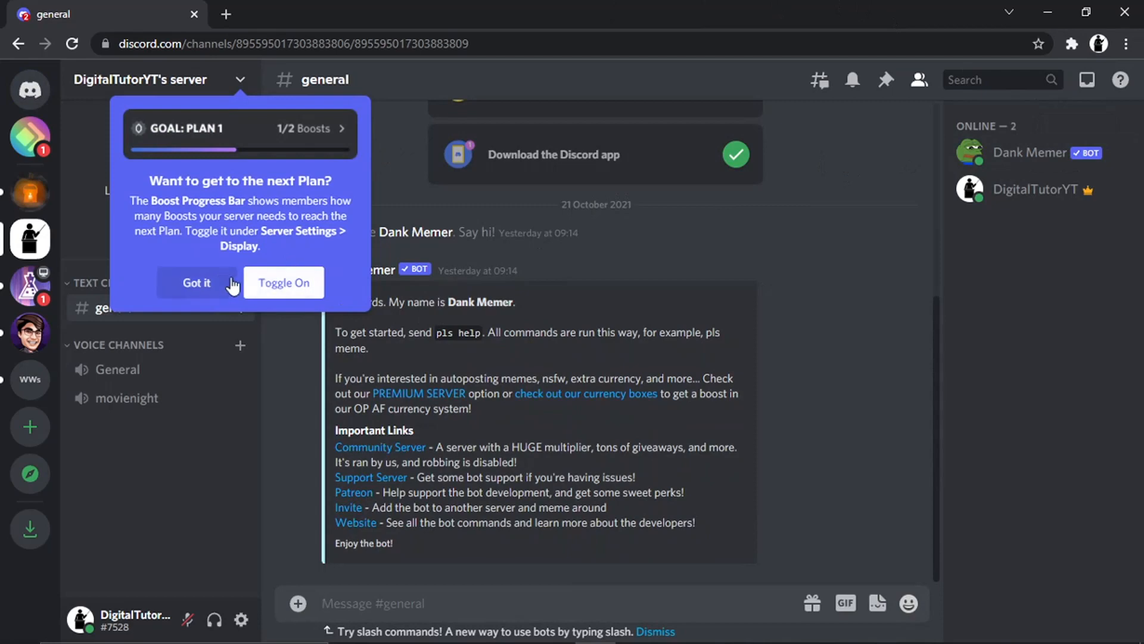
left_click(195, 283)
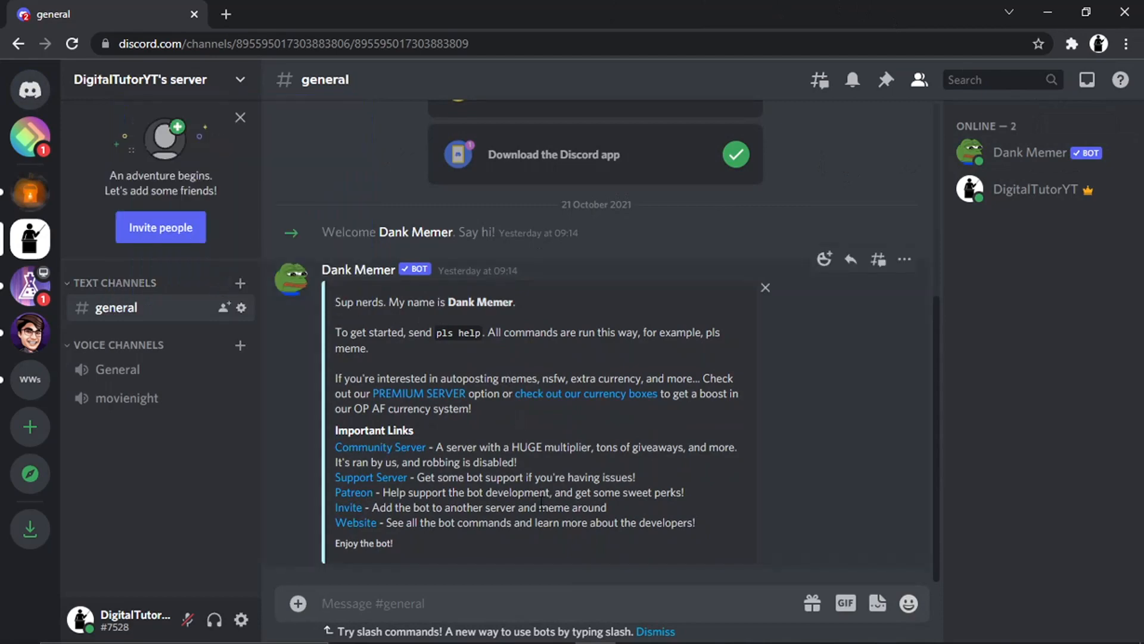
mouse_move(511, 548)
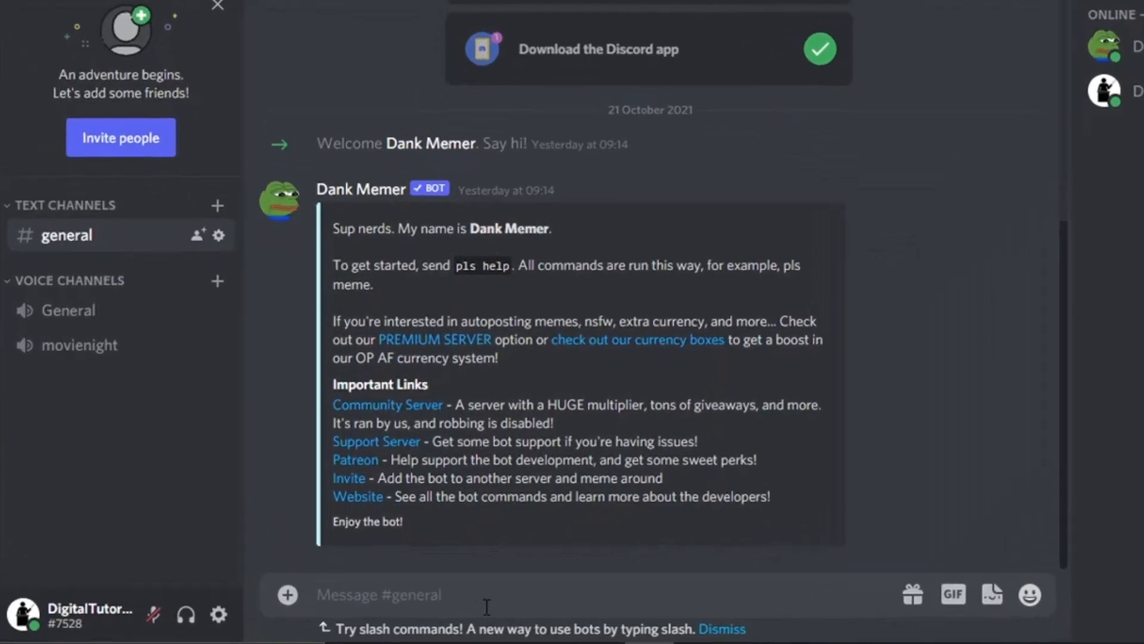
Step: Draft 'pls share @' in #general, correcting the mistyped 'giv' to 'share', to bring up the mention list
type("pls")
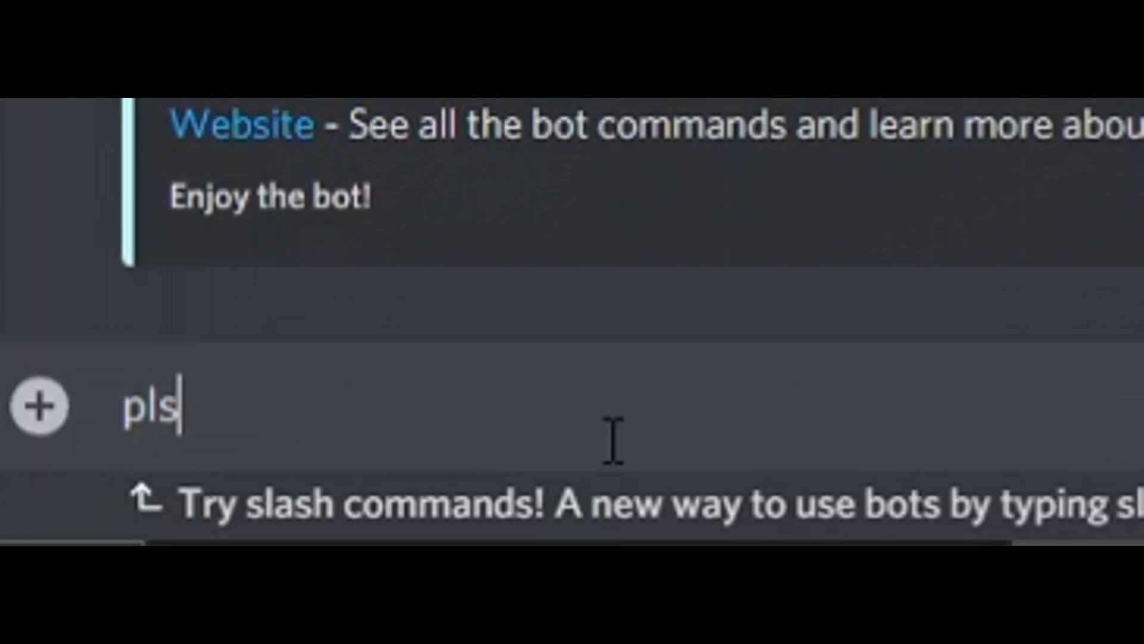
type("giv")
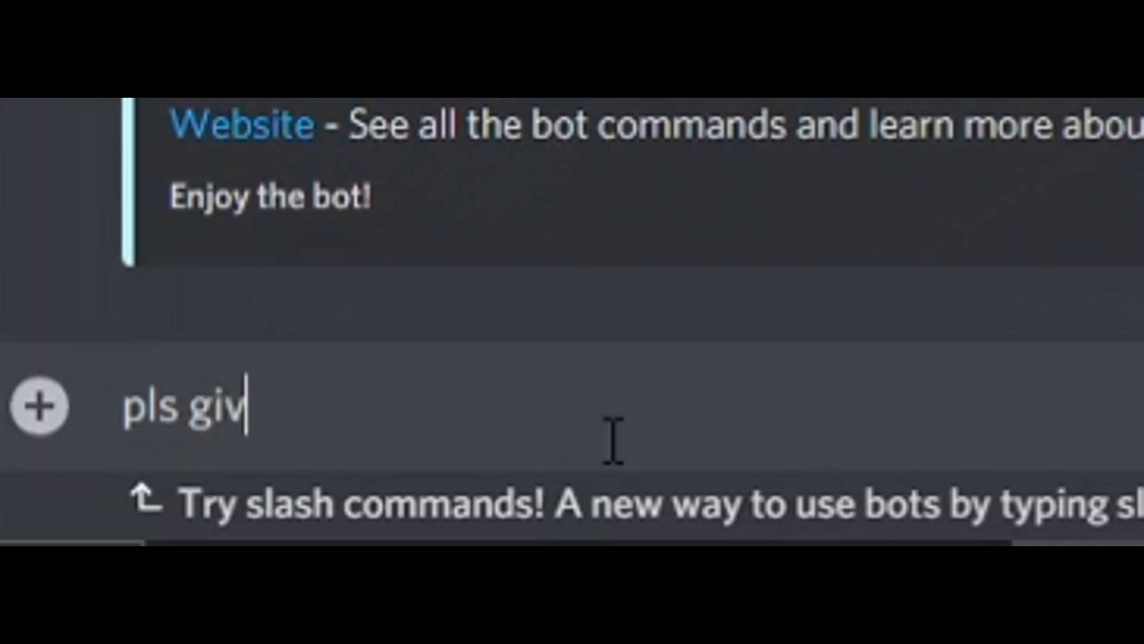
key("Backspace")
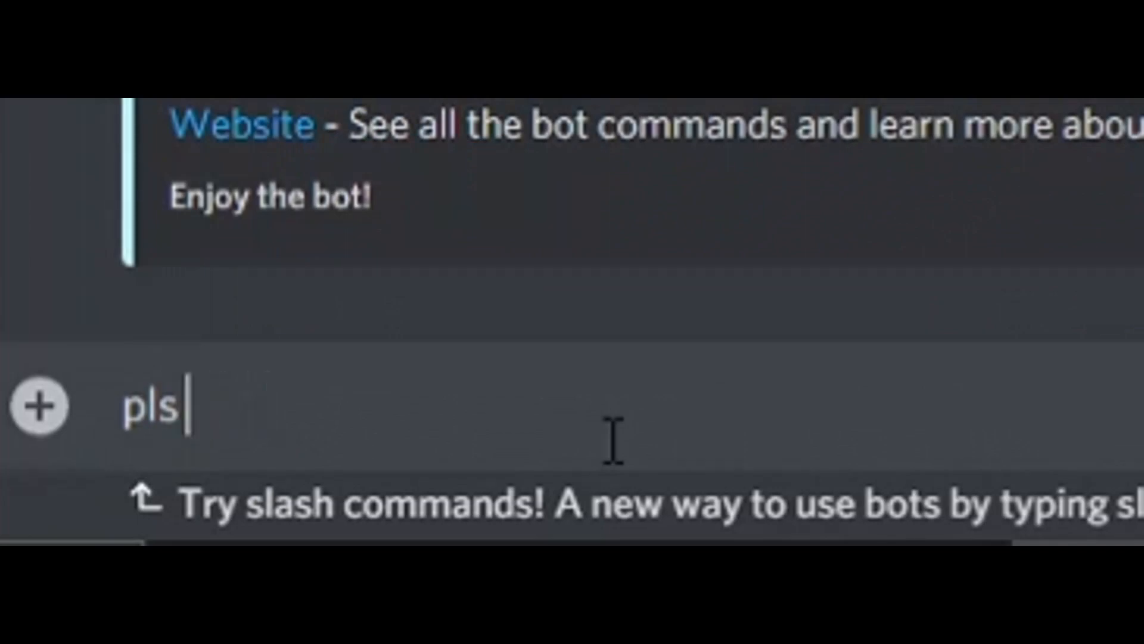
type("shar")
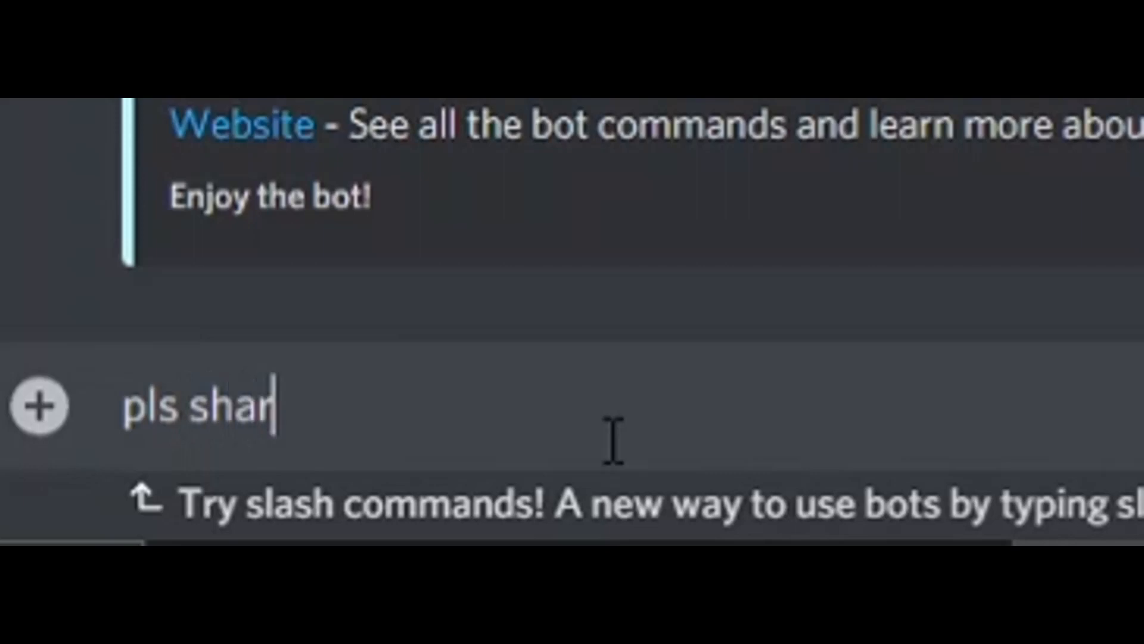
type("e")
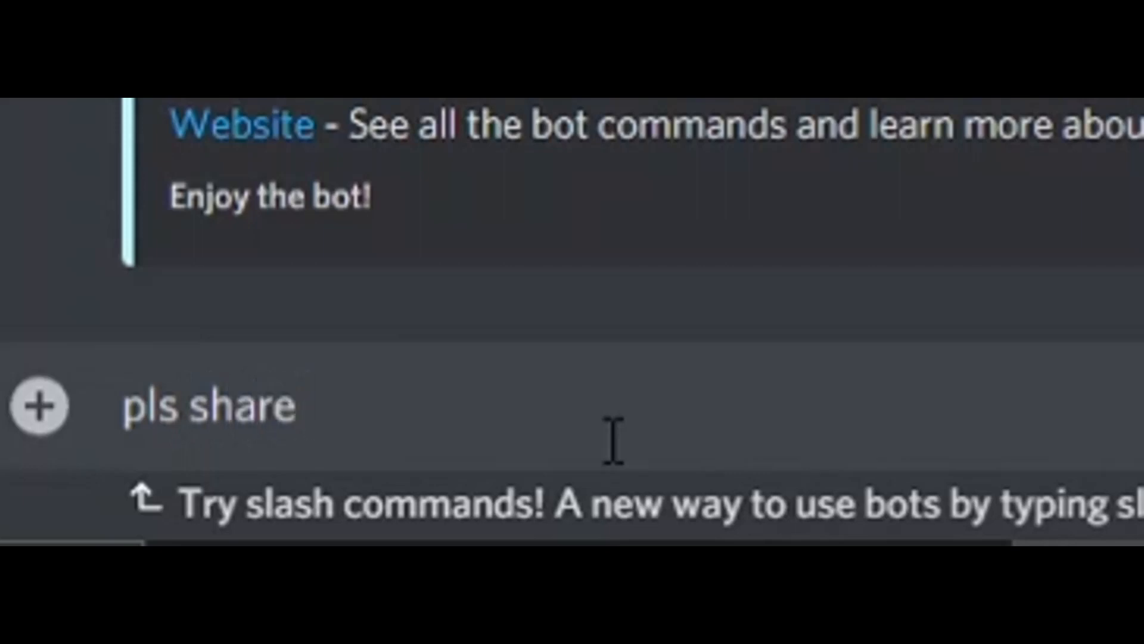
type("@")
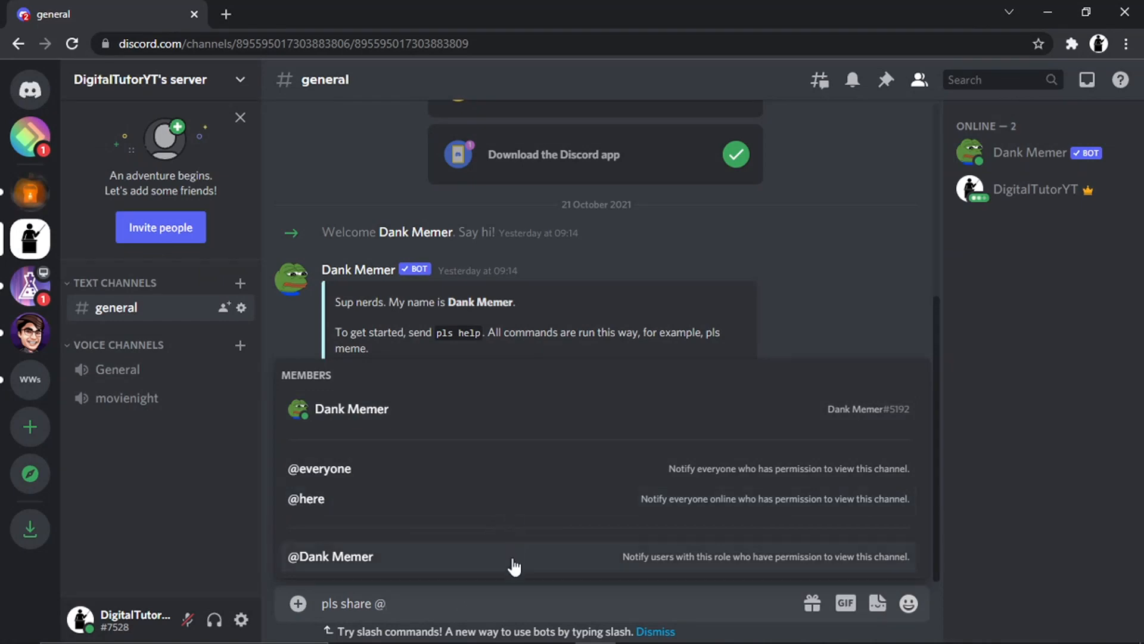
left_click(319, 468)
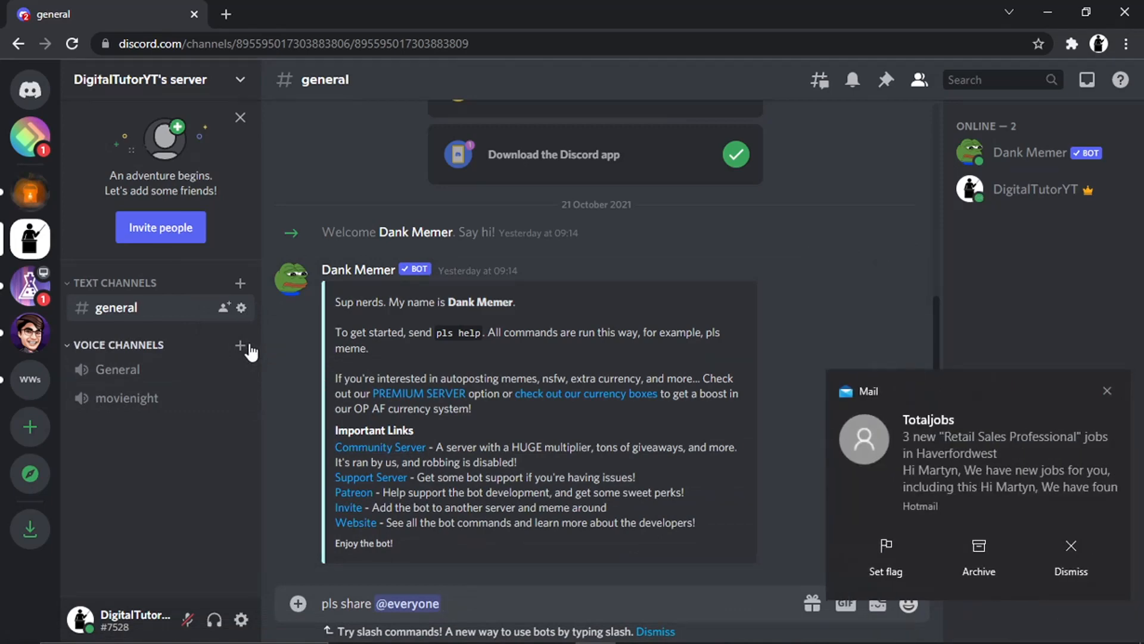
type("1000 coin")
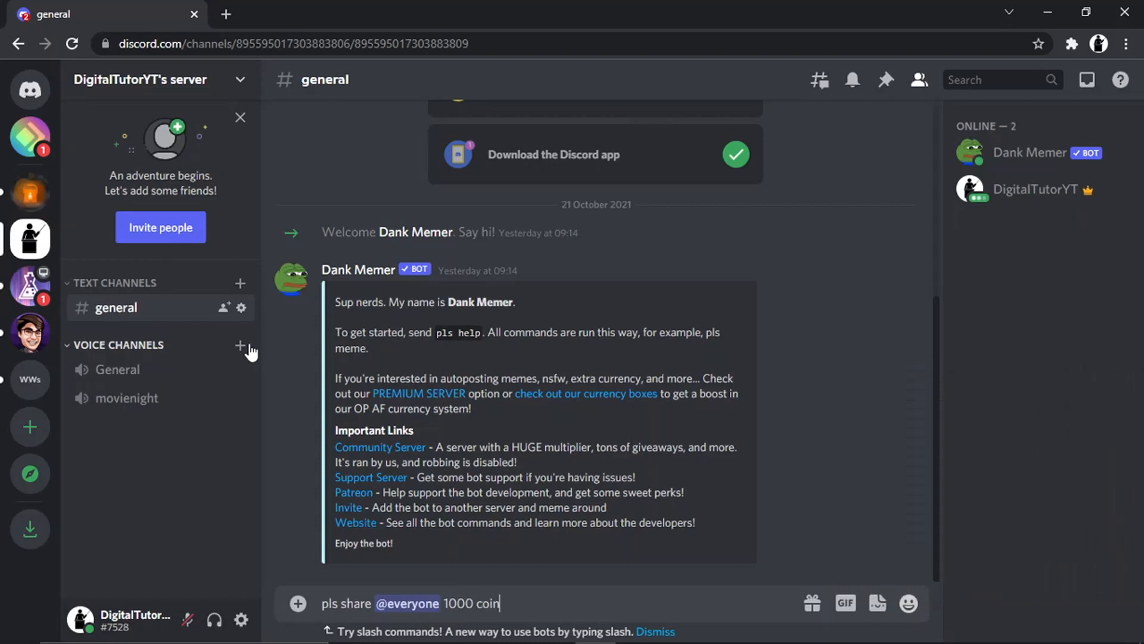
key("Return")
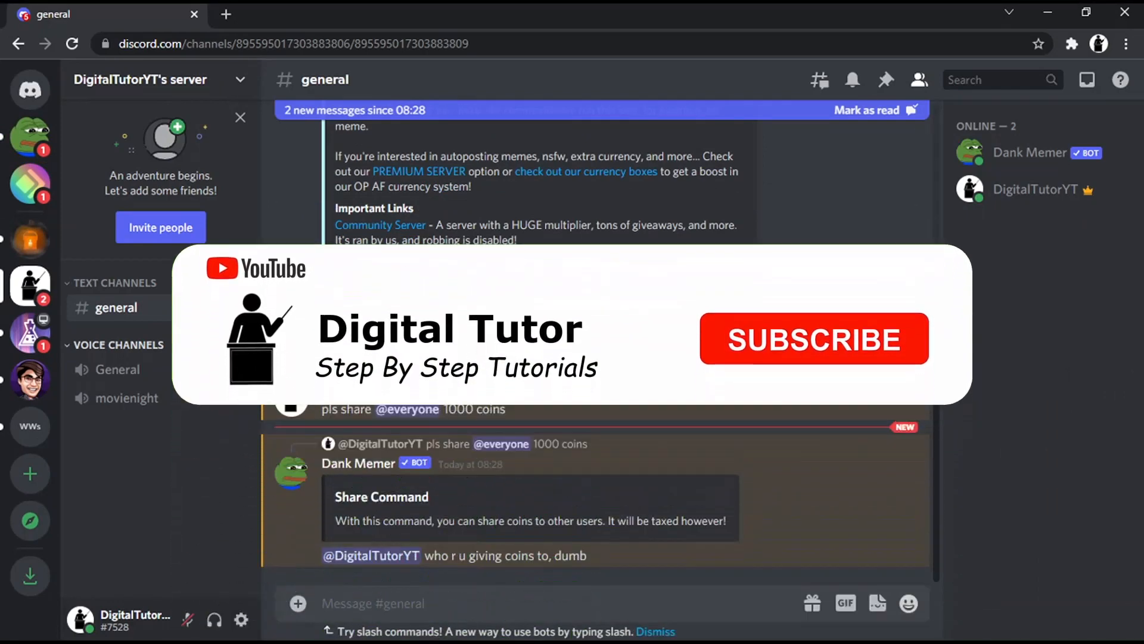
left_click(813, 338)
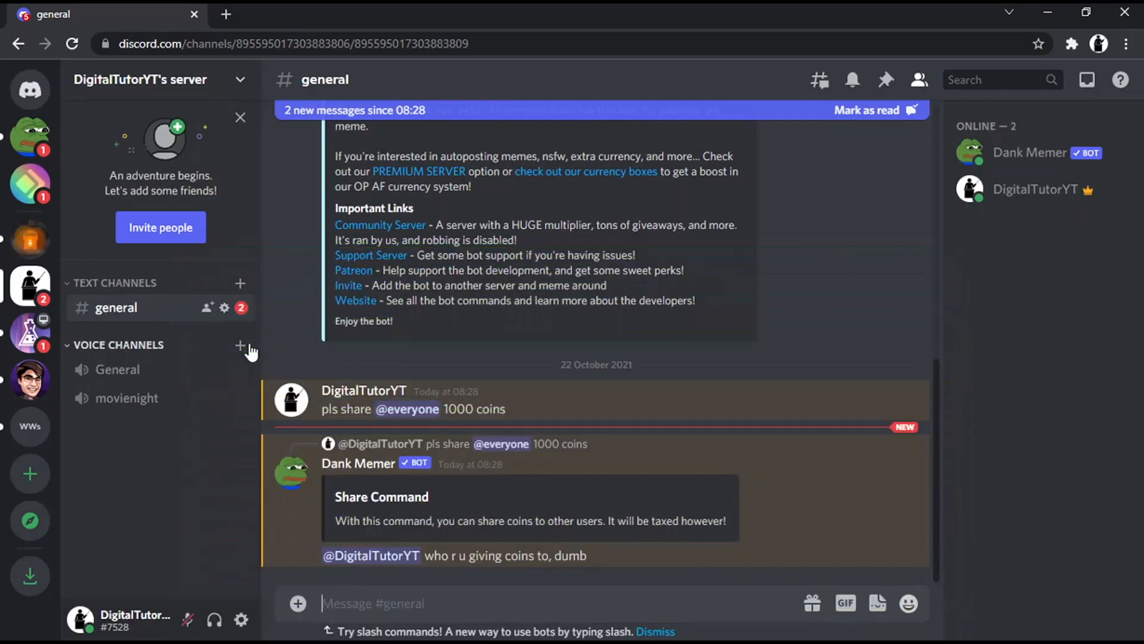
Step: Start a new 'pls' command to give Dank Memer 200 coins
type("pls")
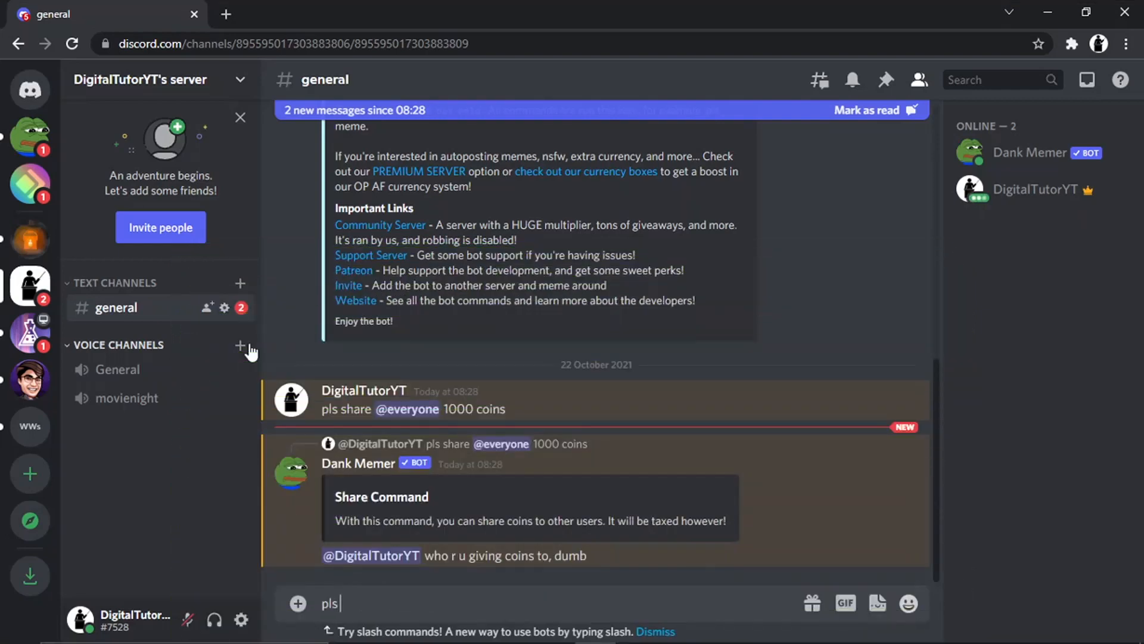
mouse_move(653, 564)
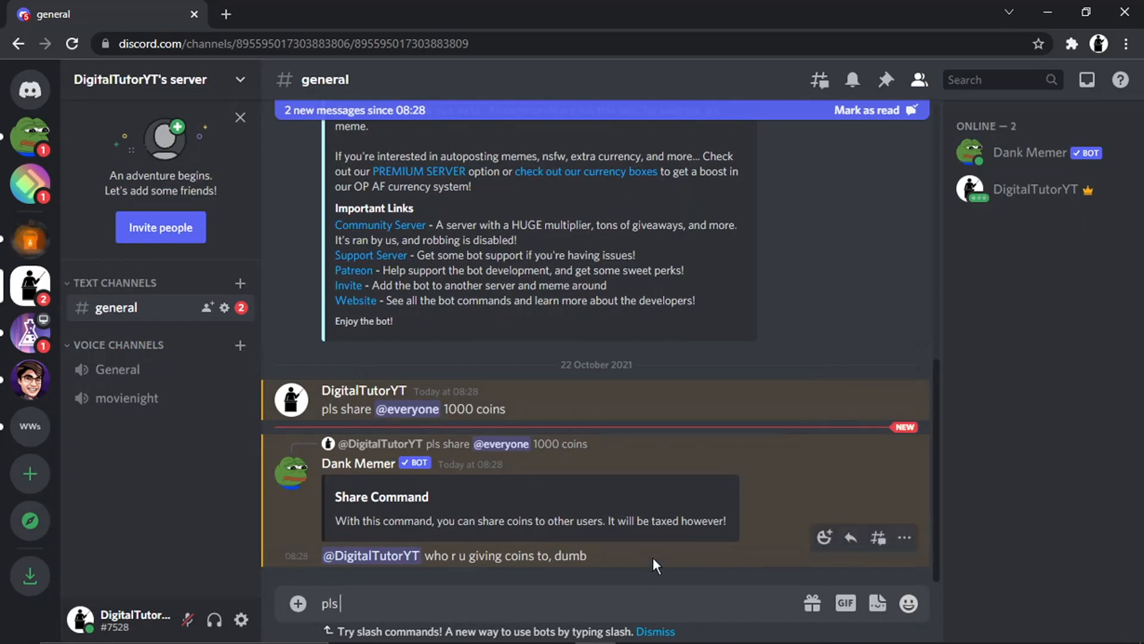
mouse_move(565, 599)
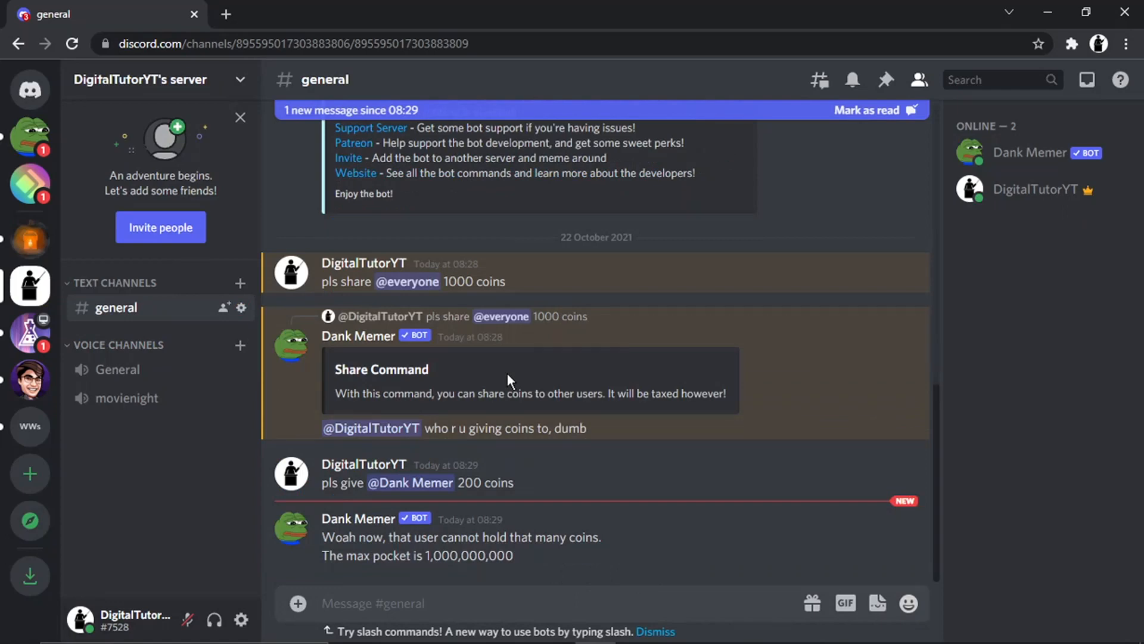
mouse_move(520, 541)
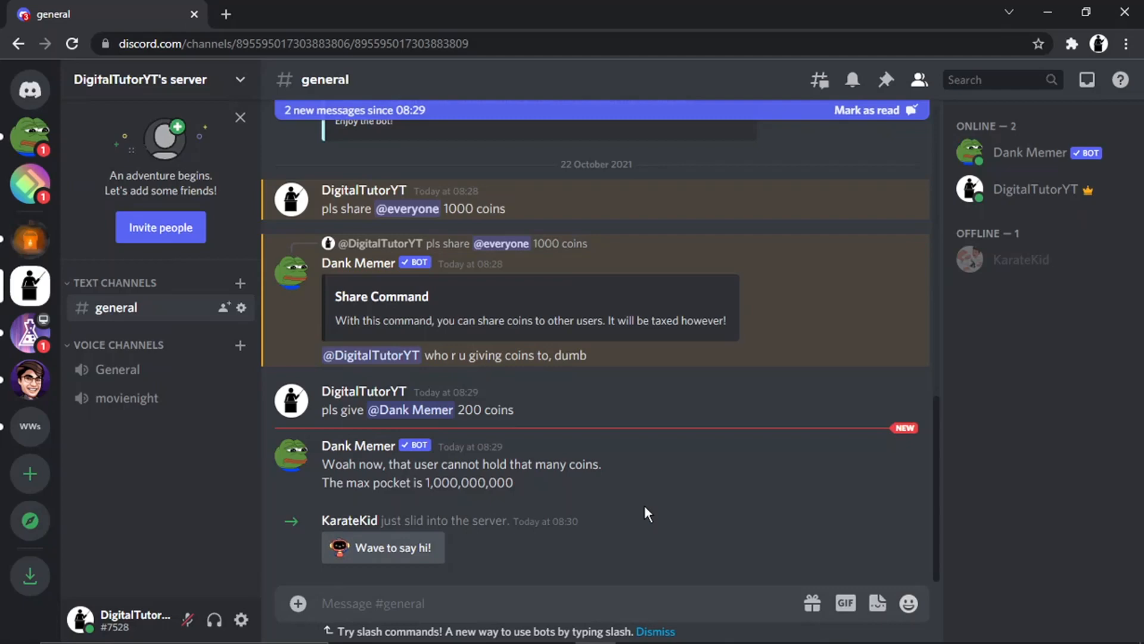
mouse_move(480, 561)
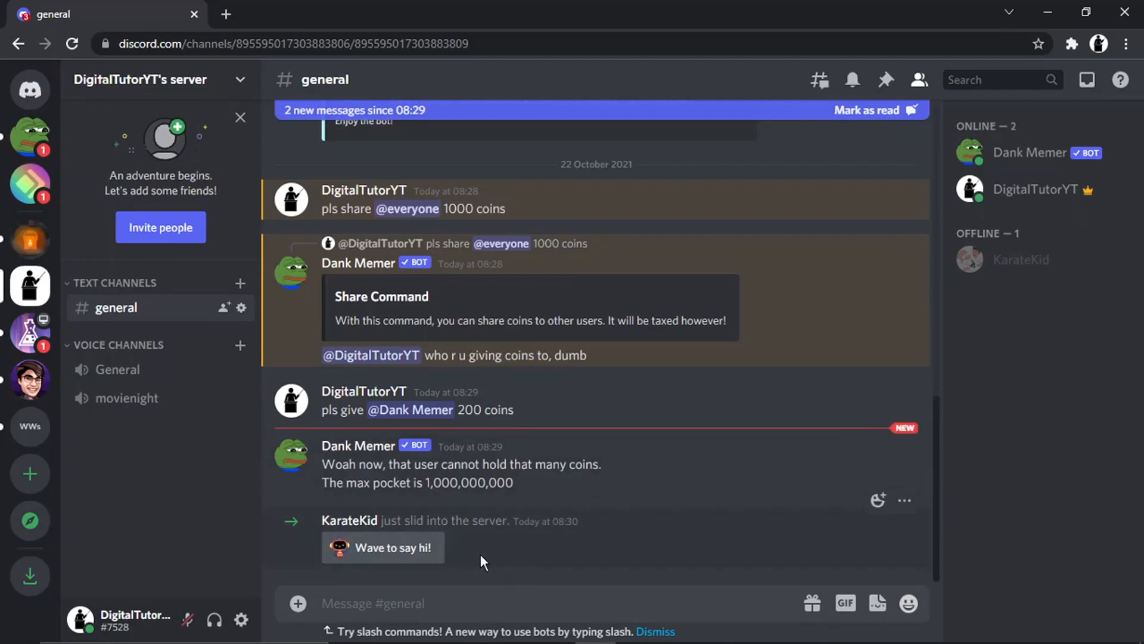
mouse_move(421, 603)
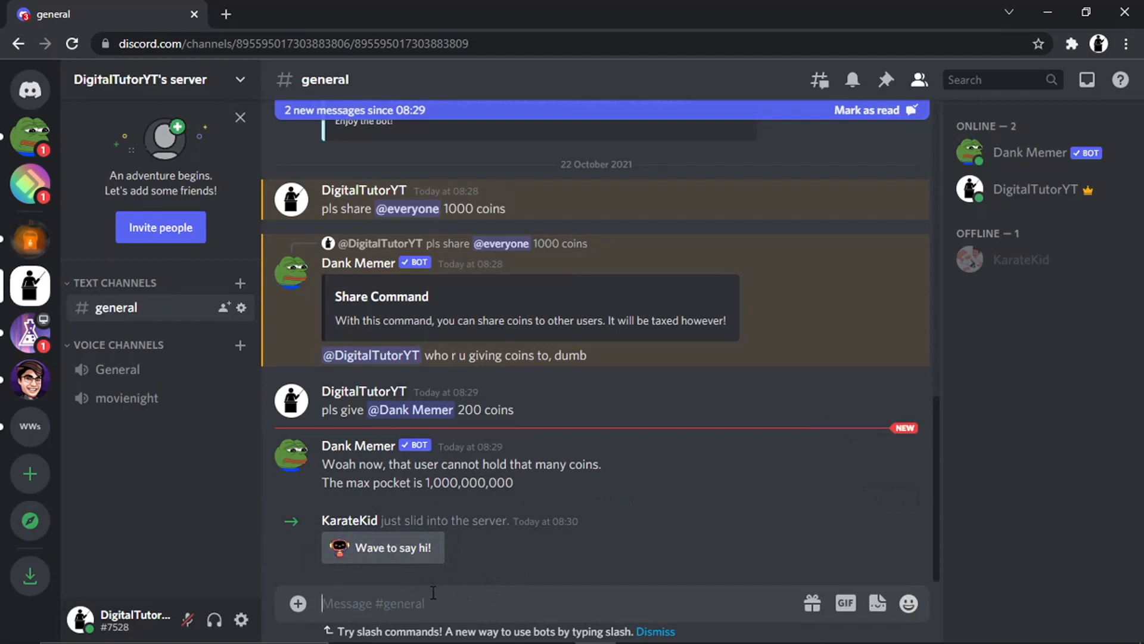
type("p")
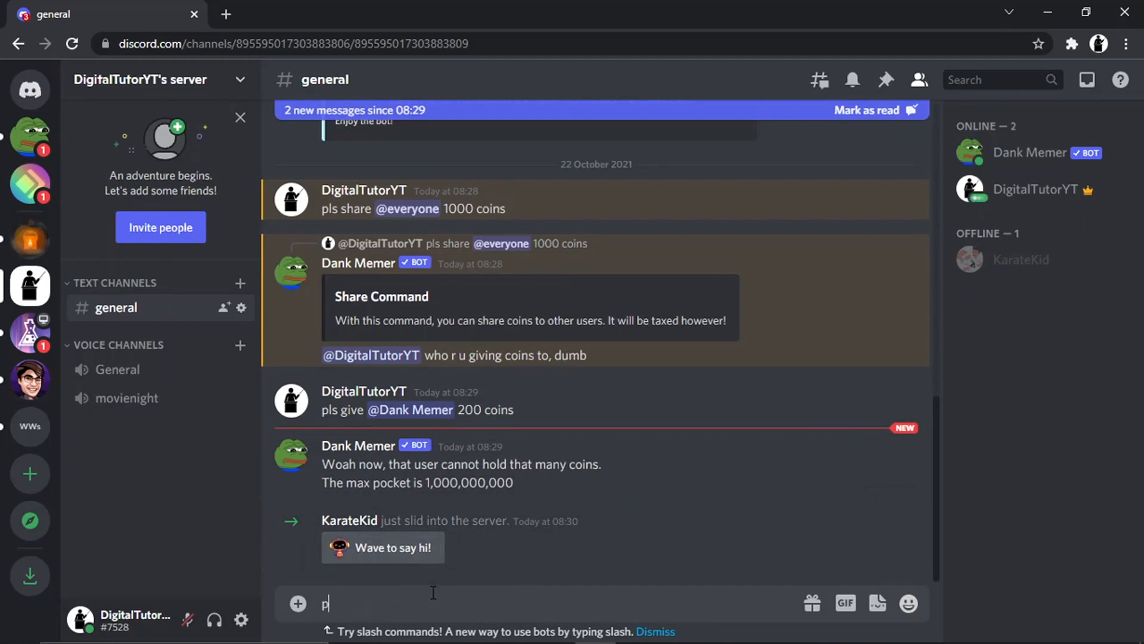
type("ls give")
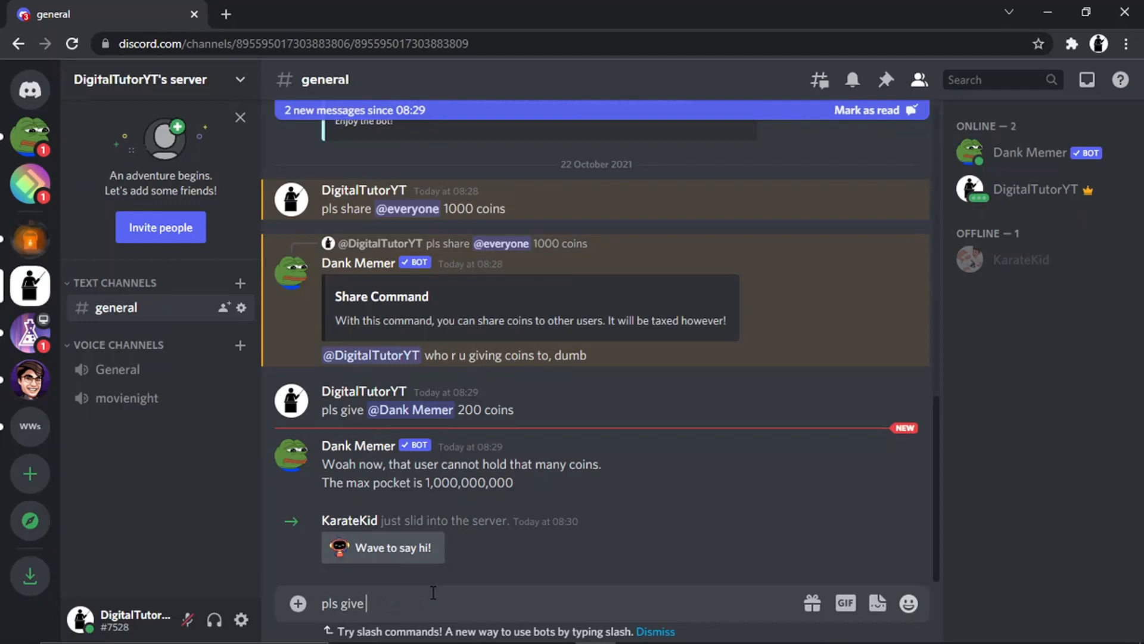
type("@KarateKid")
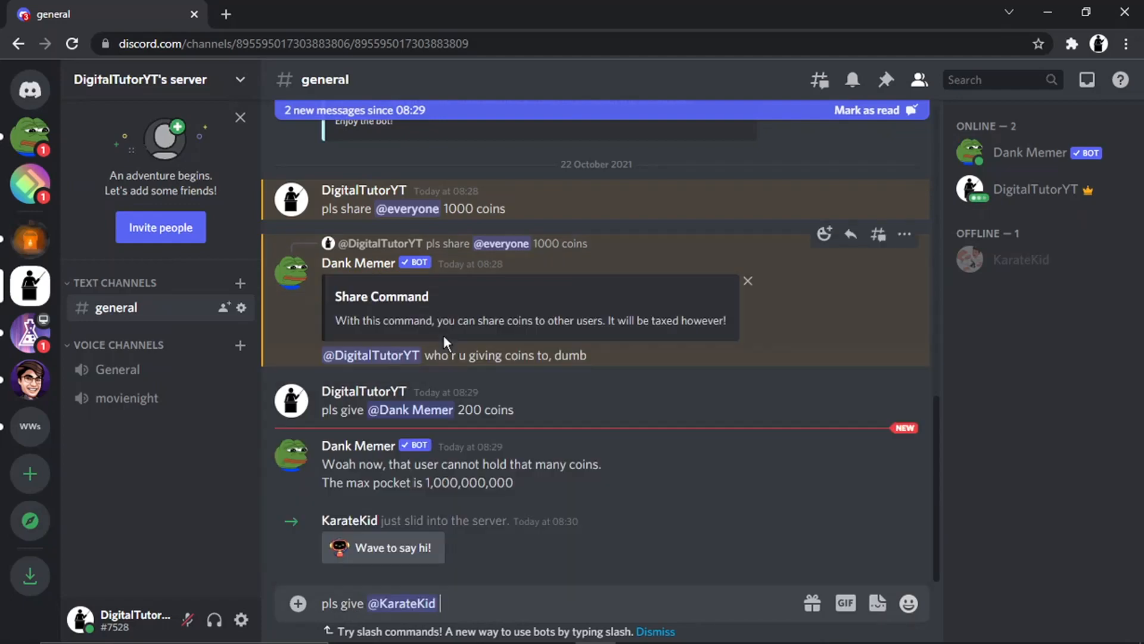
type("200 coi")
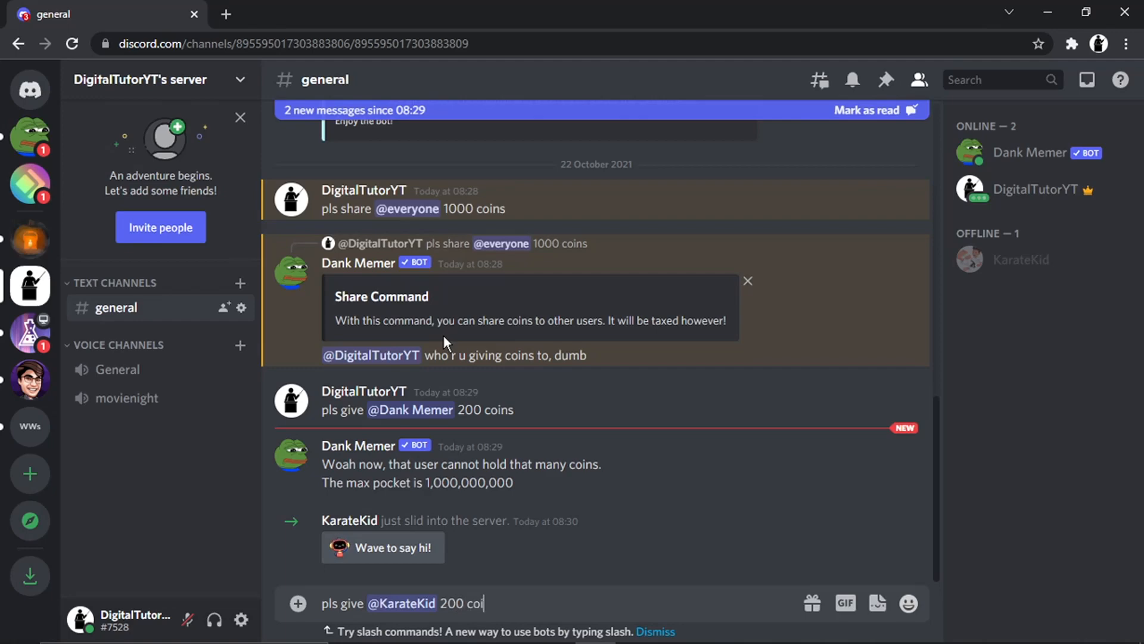
key("Return")
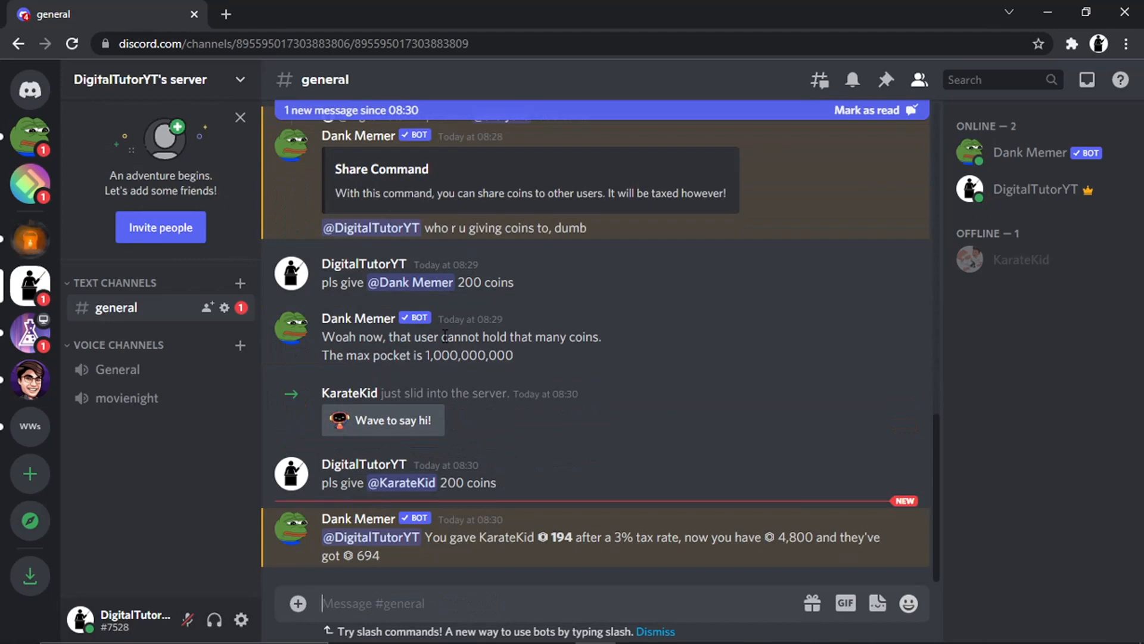
mouse_move(464, 512)
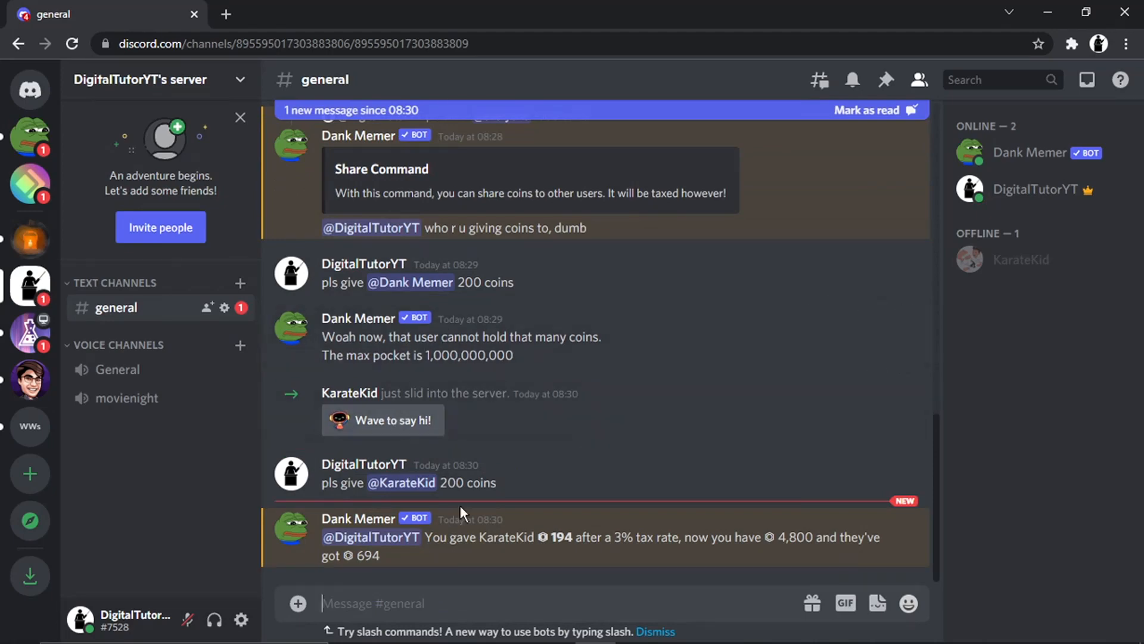
mouse_move(595, 542)
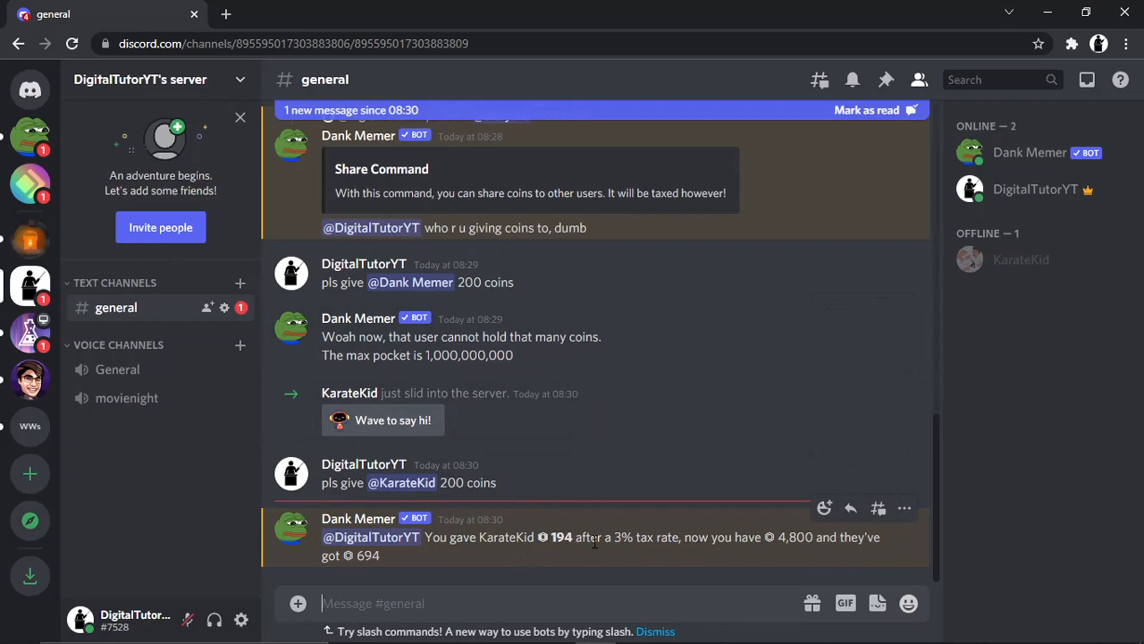
mouse_move(629, 543)
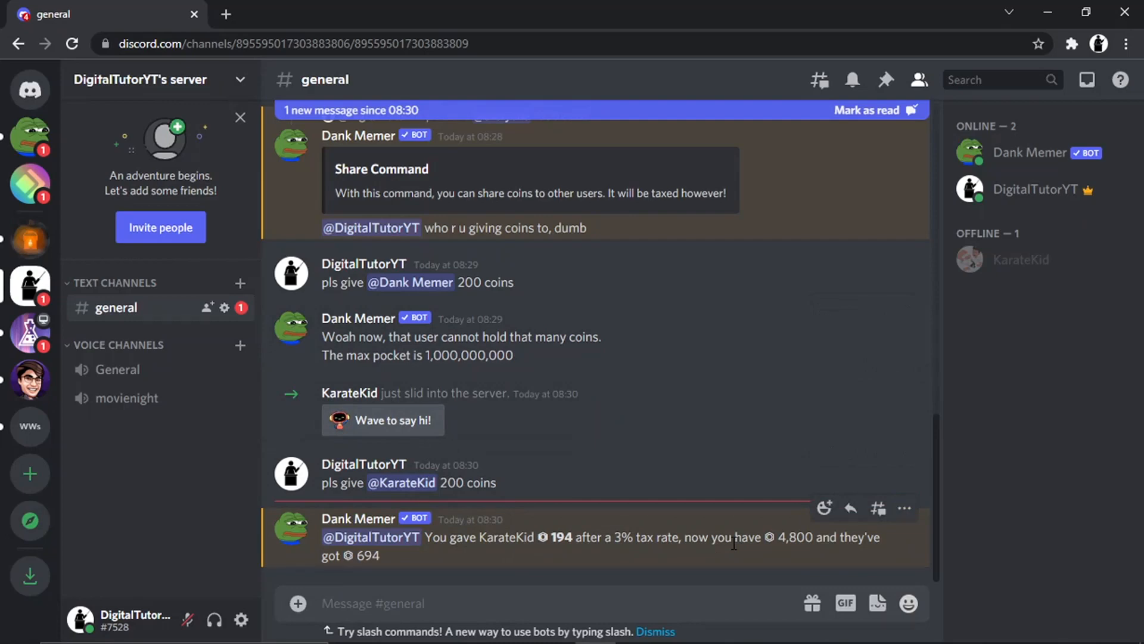
mouse_move(437, 540)
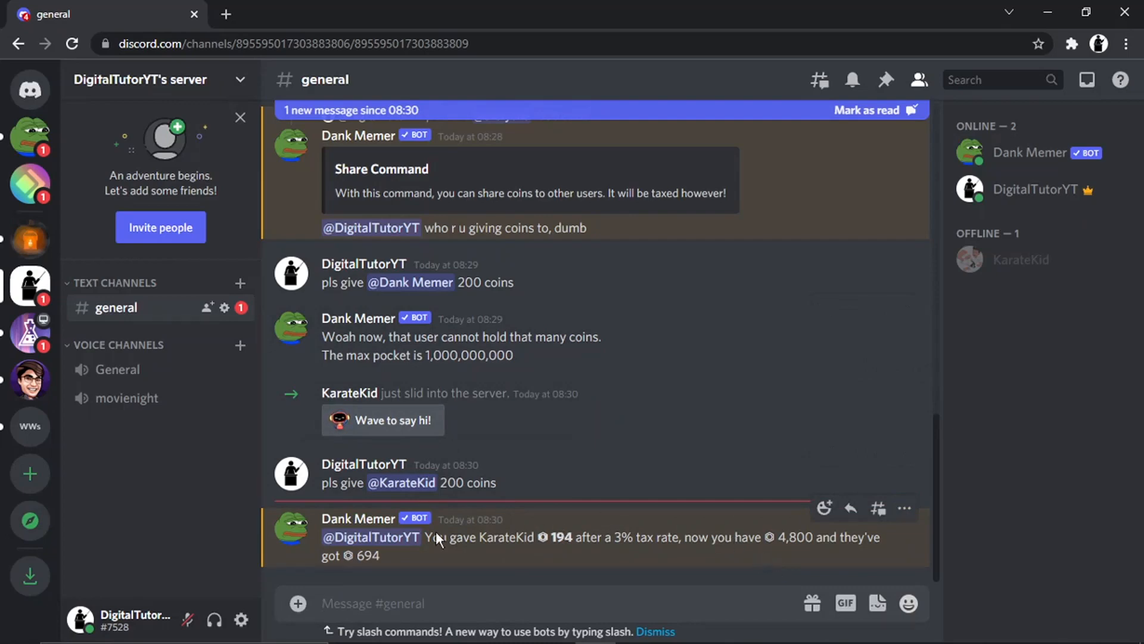
mouse_move(484, 577)
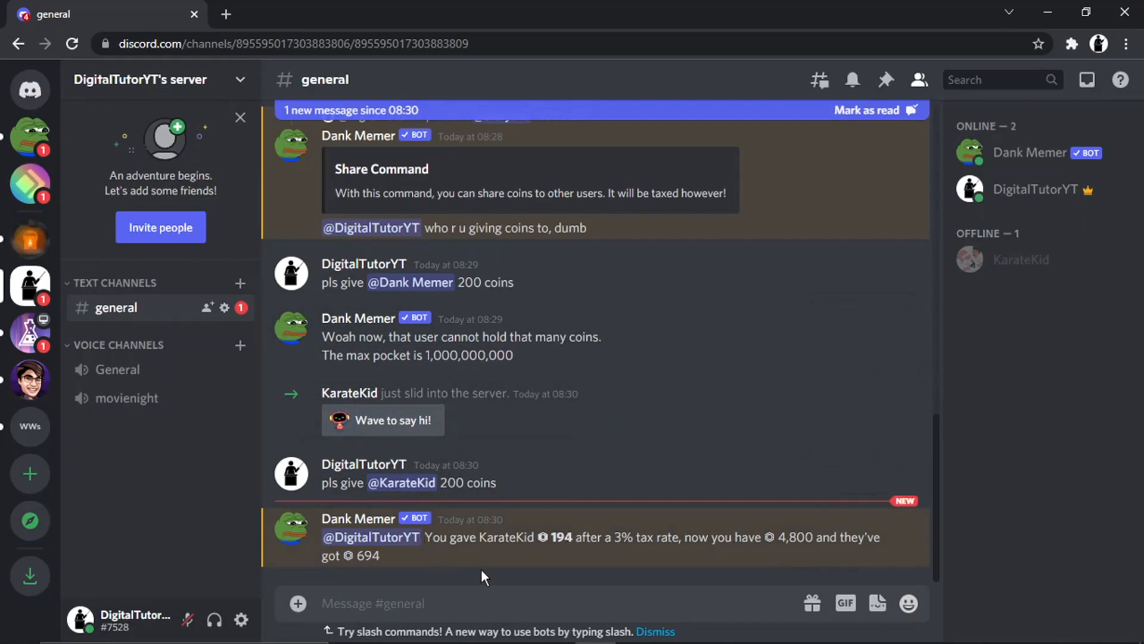